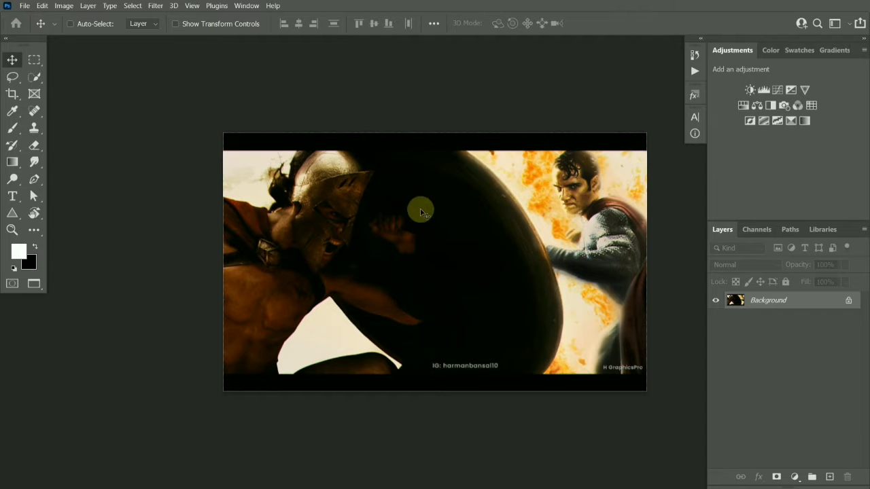
mouse_move(409, 221)
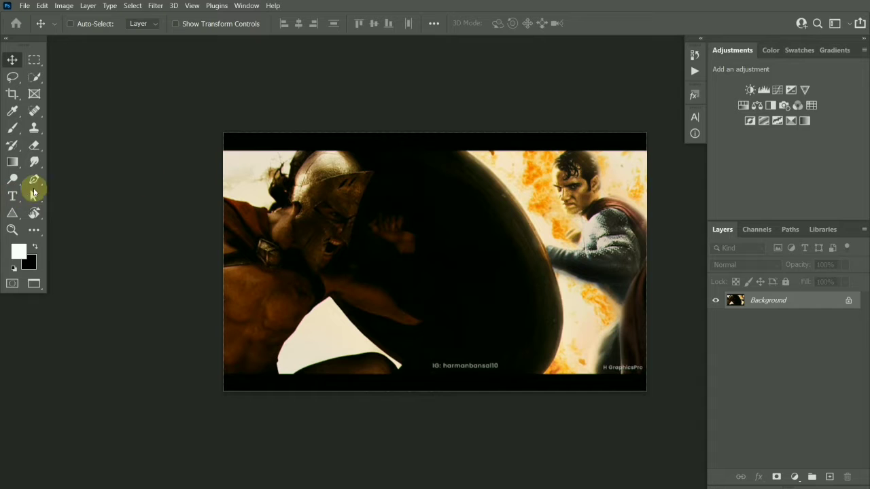
Activate the Horizontal Type Tool so text can be added to the image.
click(13, 196)
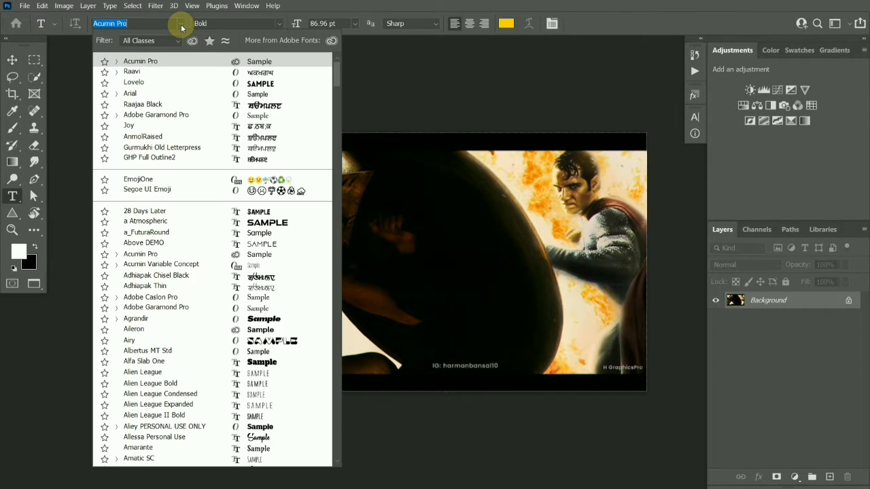
Star Alien League Bold, Aliey PERSONAL USE ONLY and Amatic SC as favourites in the font list.
click(150, 157)
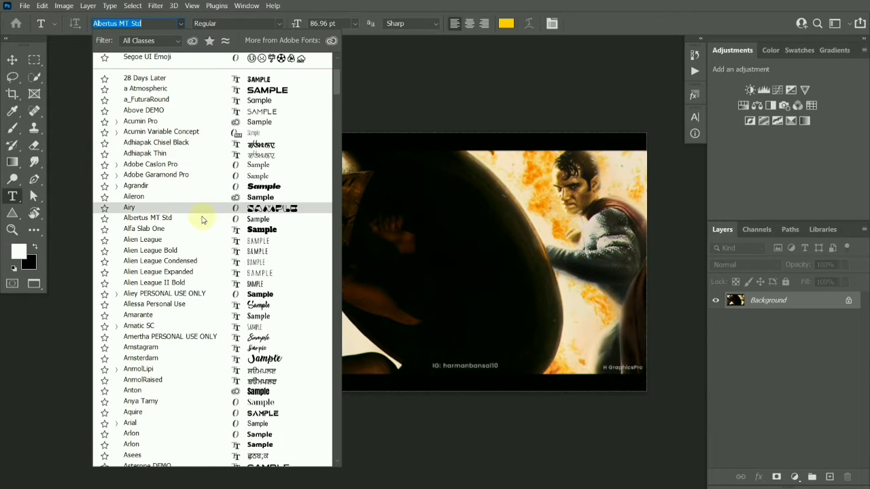
click(158, 182)
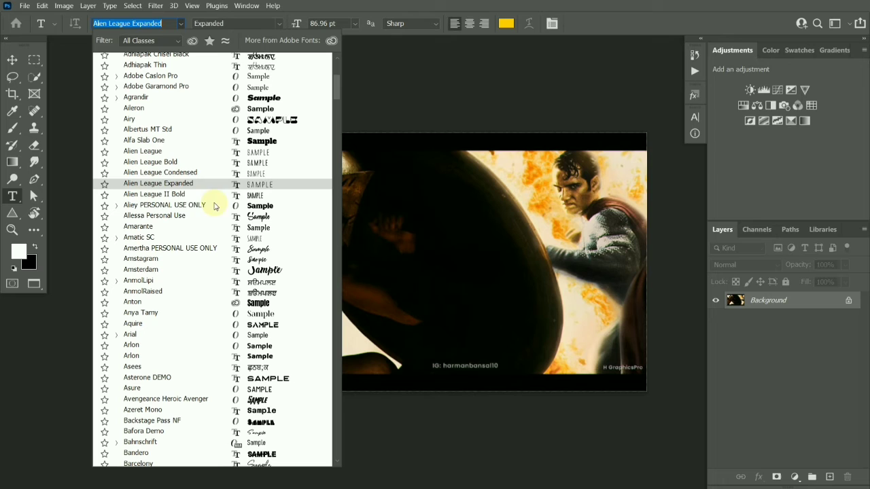
click(151, 162)
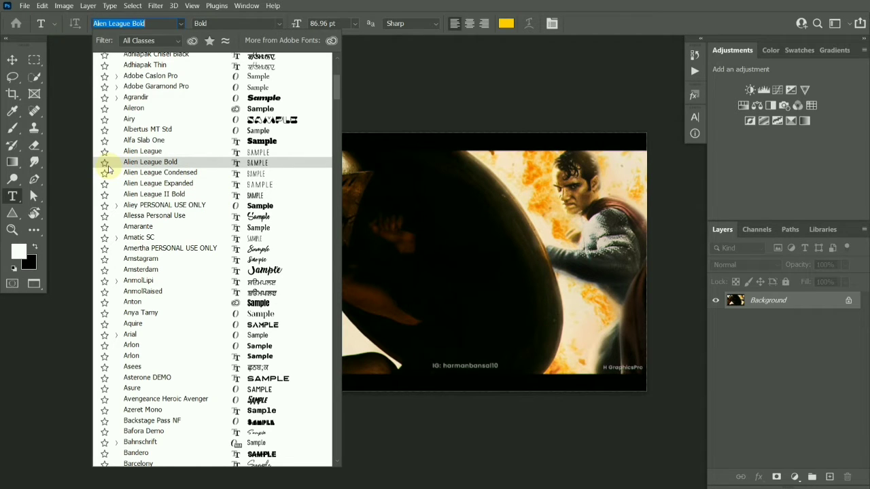
click(164, 205)
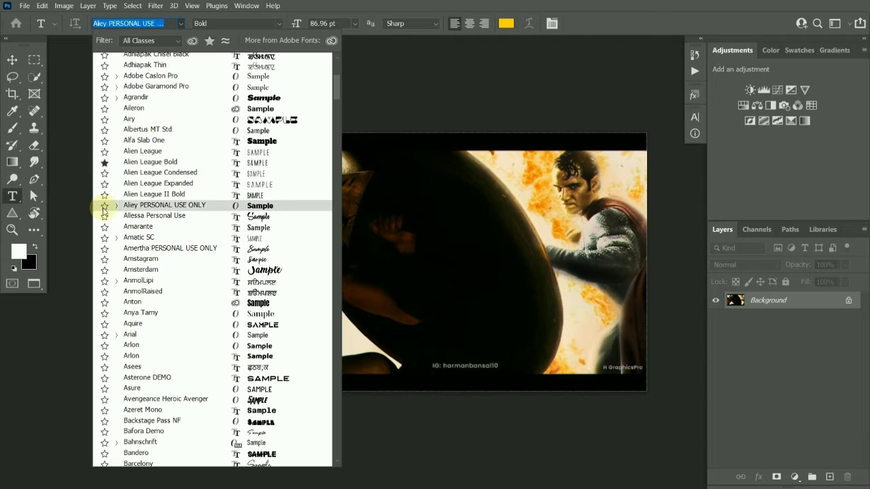
click(138, 226)
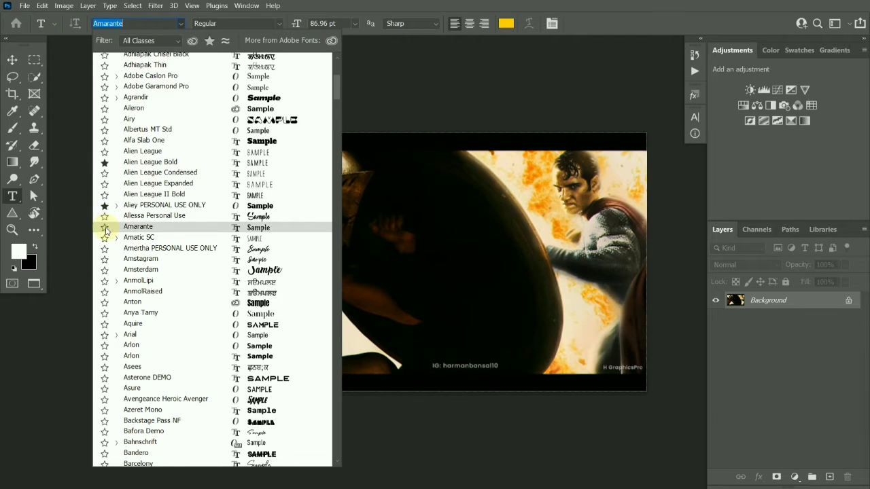
click(141, 259)
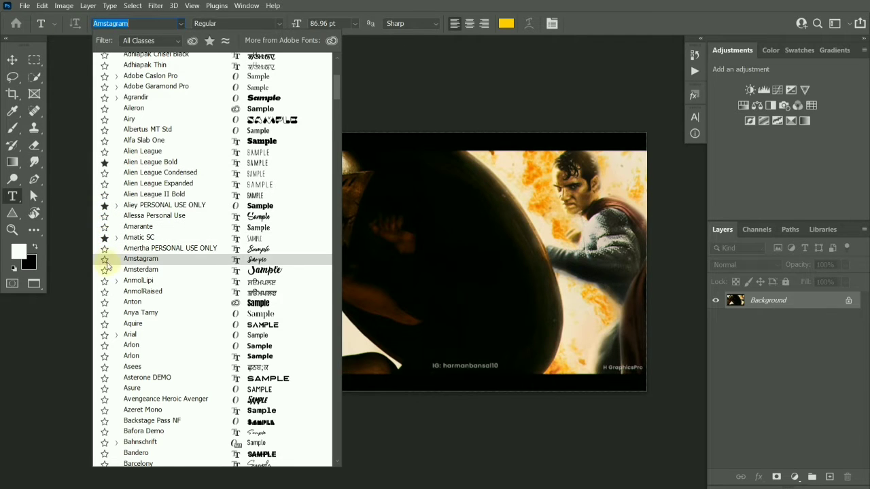
Star Arial as a favourite font as well.
click(129, 334)
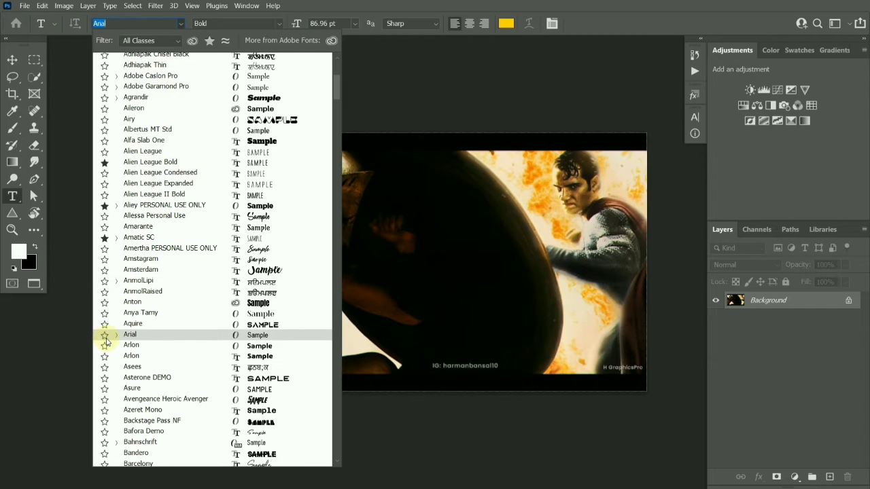
click(135, 97)
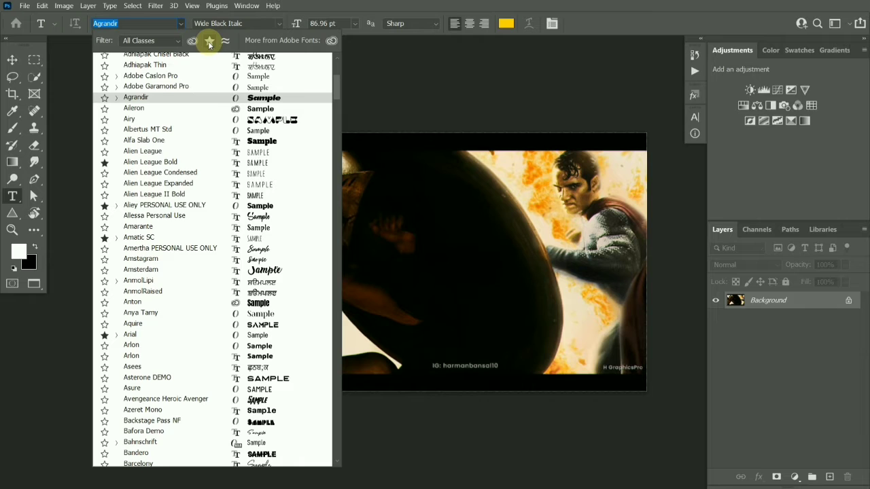
click(210, 40)
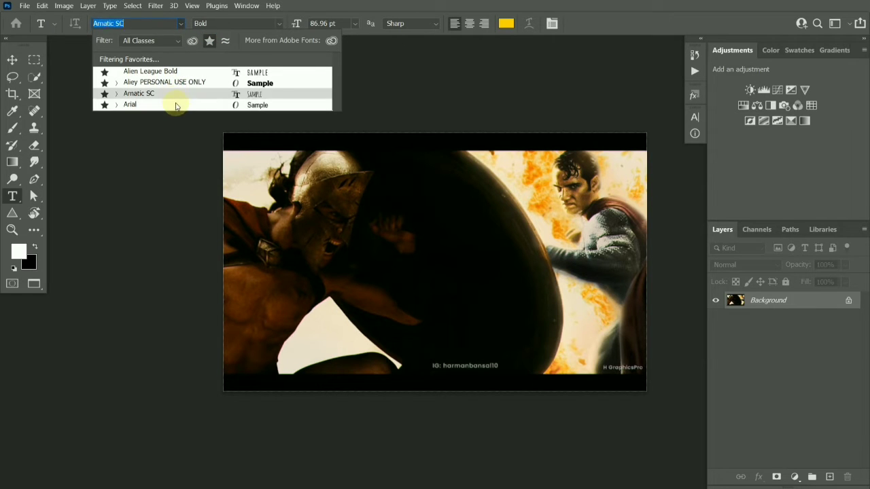
click(150, 71)
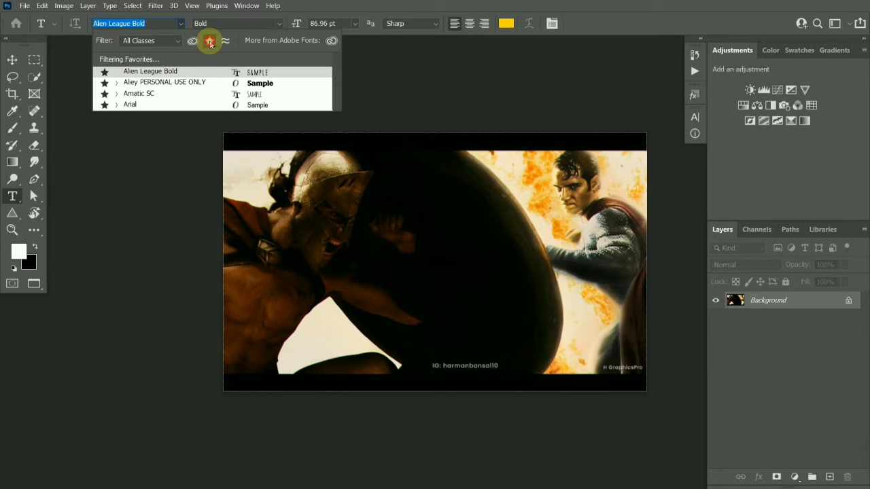
click(209, 40)
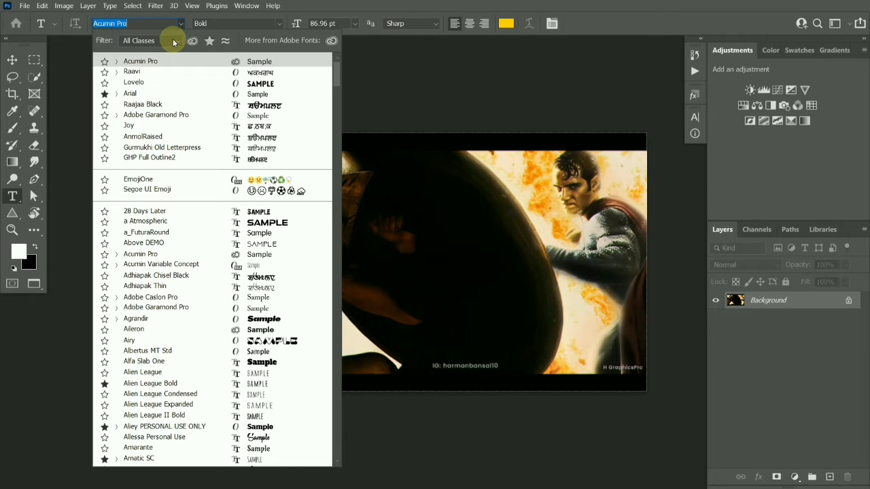
Filter the font list by class to Script fonts, then reopen the class filter.
click(139, 40)
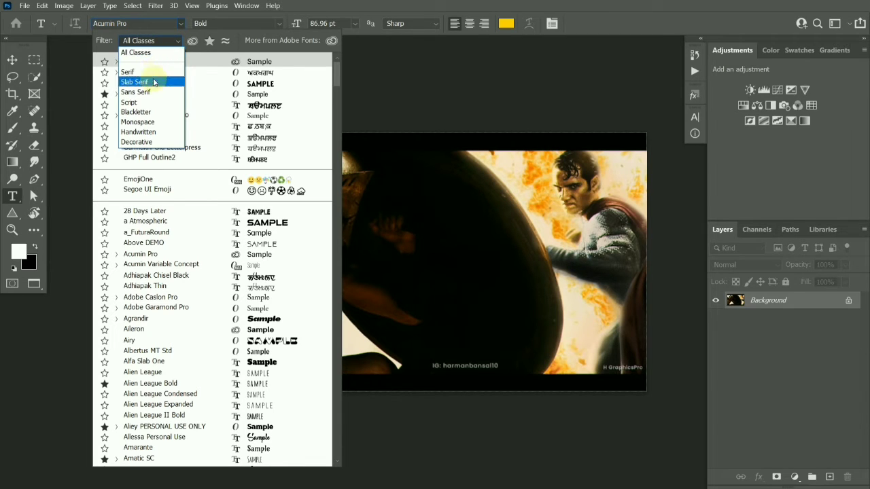
mouse_move(137, 122)
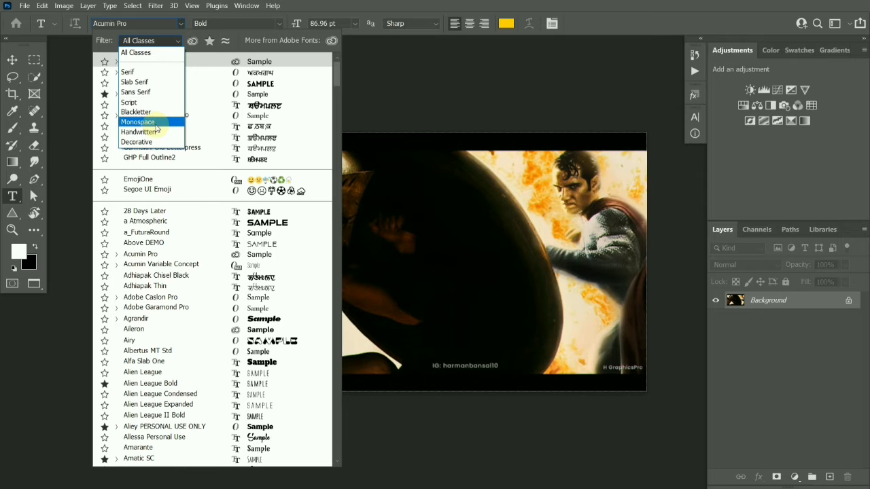
click(128, 102)
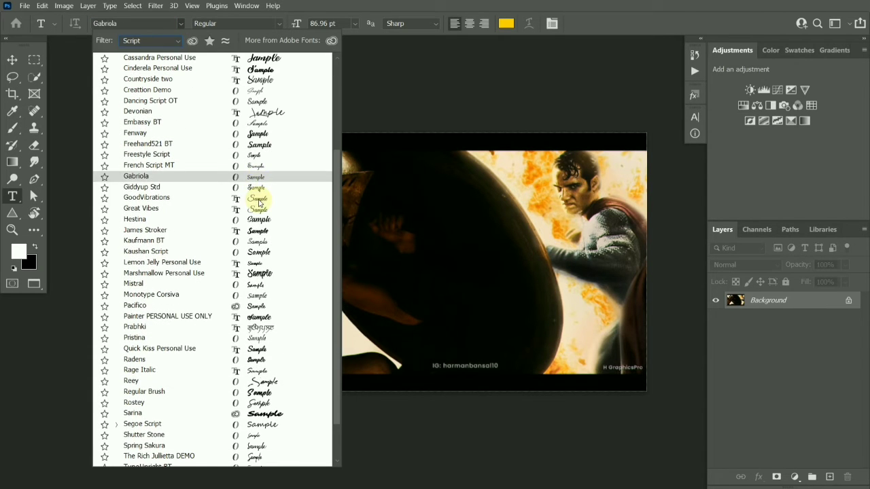
click(151, 303)
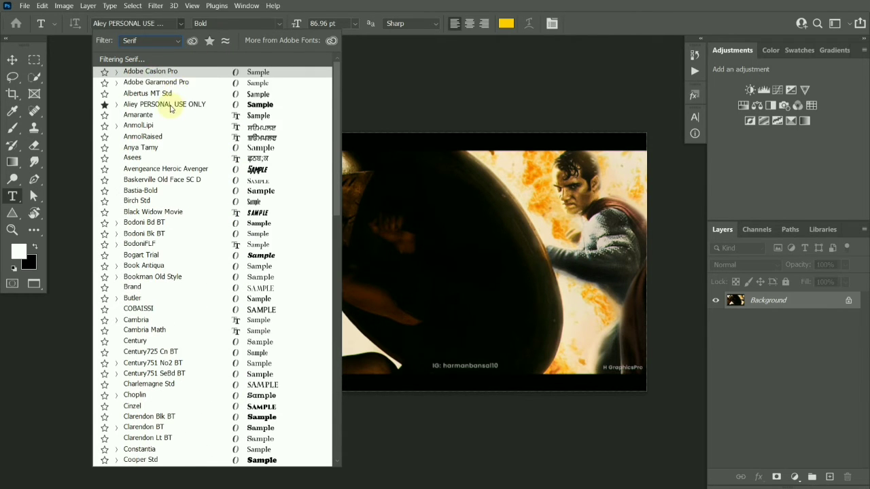
Filter the font list to Slab Serif fonts, then to Handwritten fonts only.
click(151, 72)
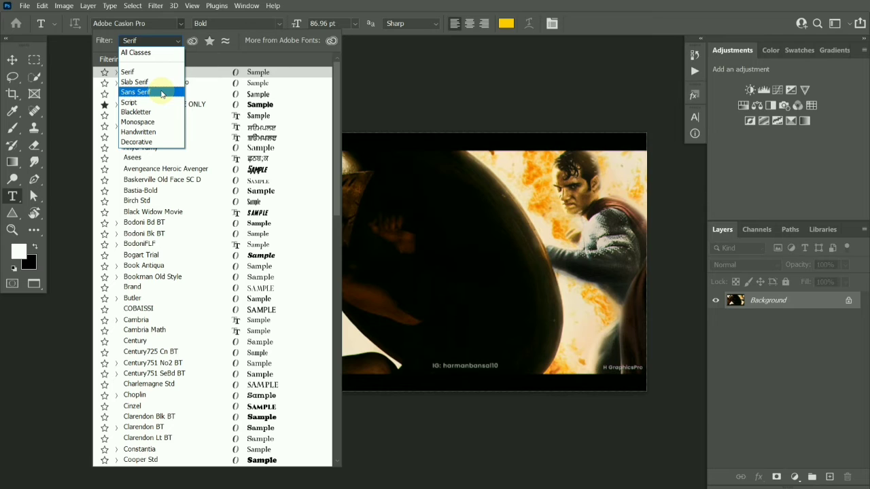
click(135, 83)
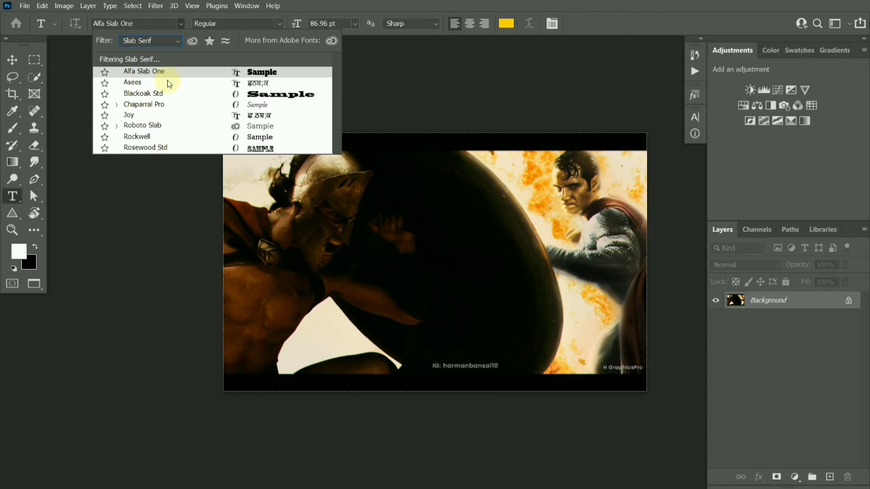
mouse_move(224, 73)
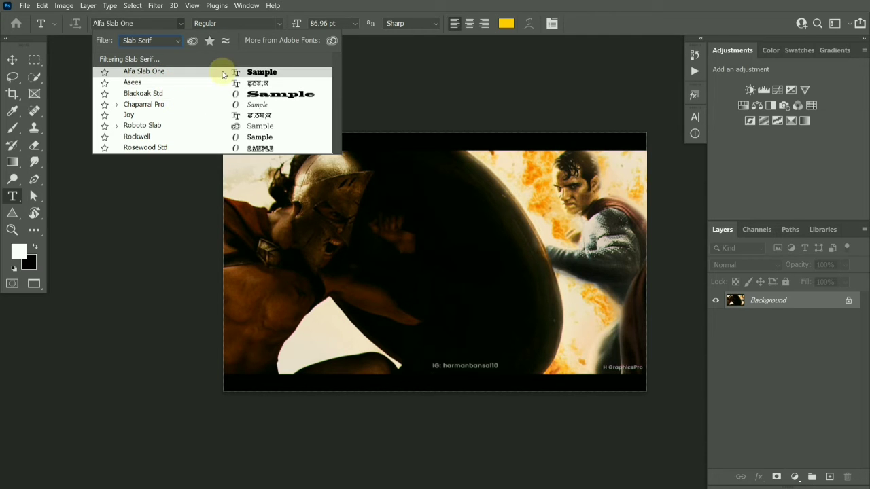
click(150, 41)
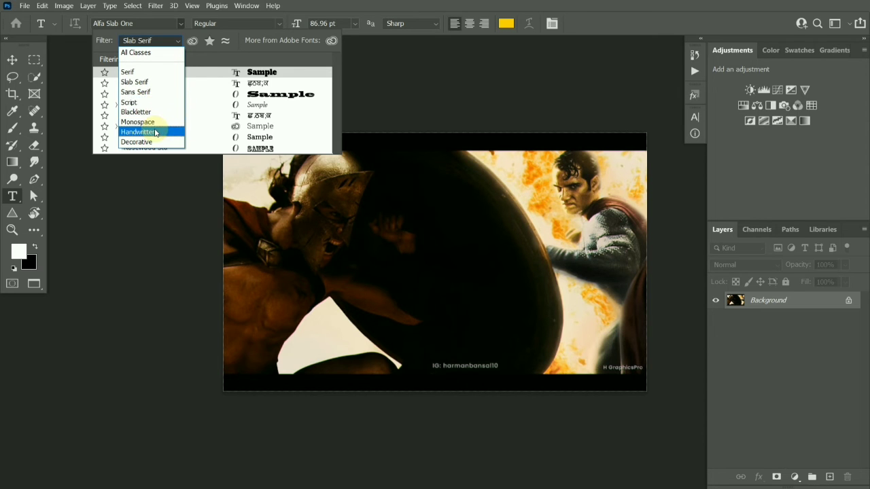
click(138, 132)
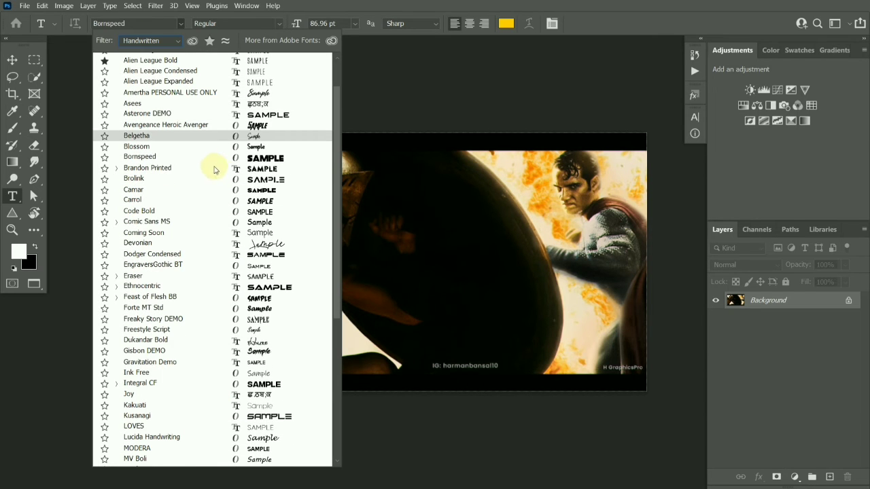